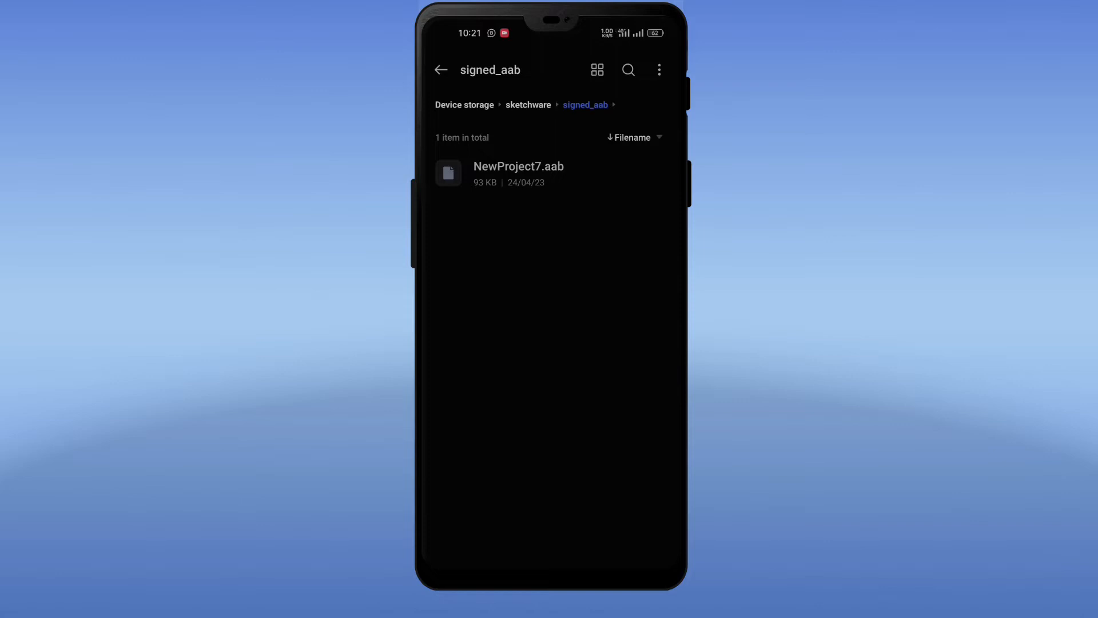
# Leave Files and show the phone's full app list with the Home key.
pyautogui.press('home')
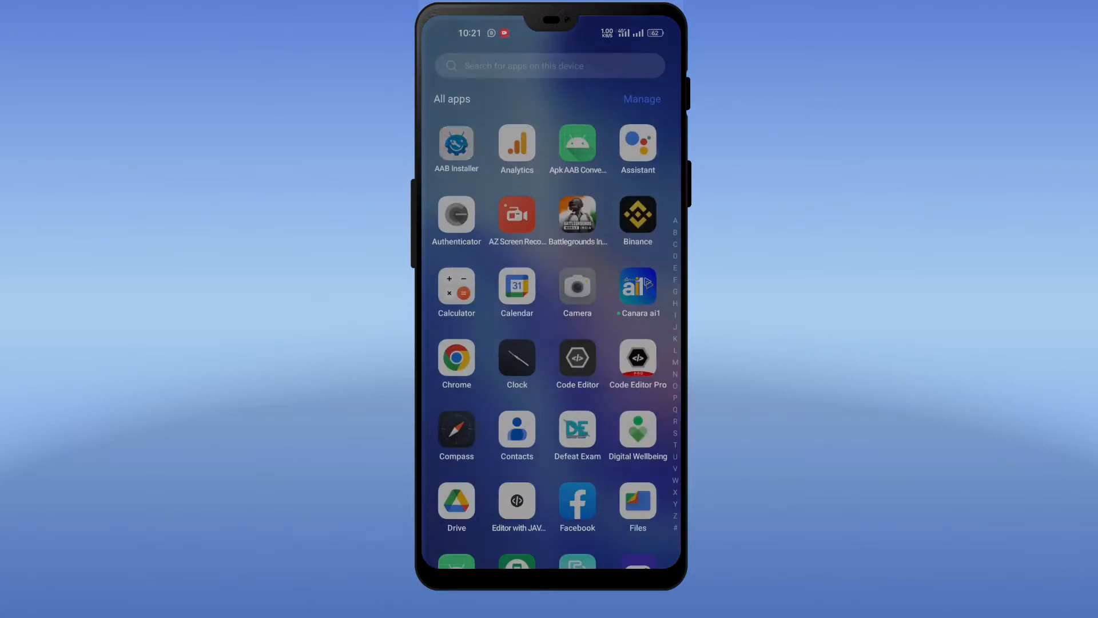
# In AAB Installer, set up AAB-to-APK conversion of NewProject7.aab into NewProject7.apk.
pyautogui.click(456, 143)
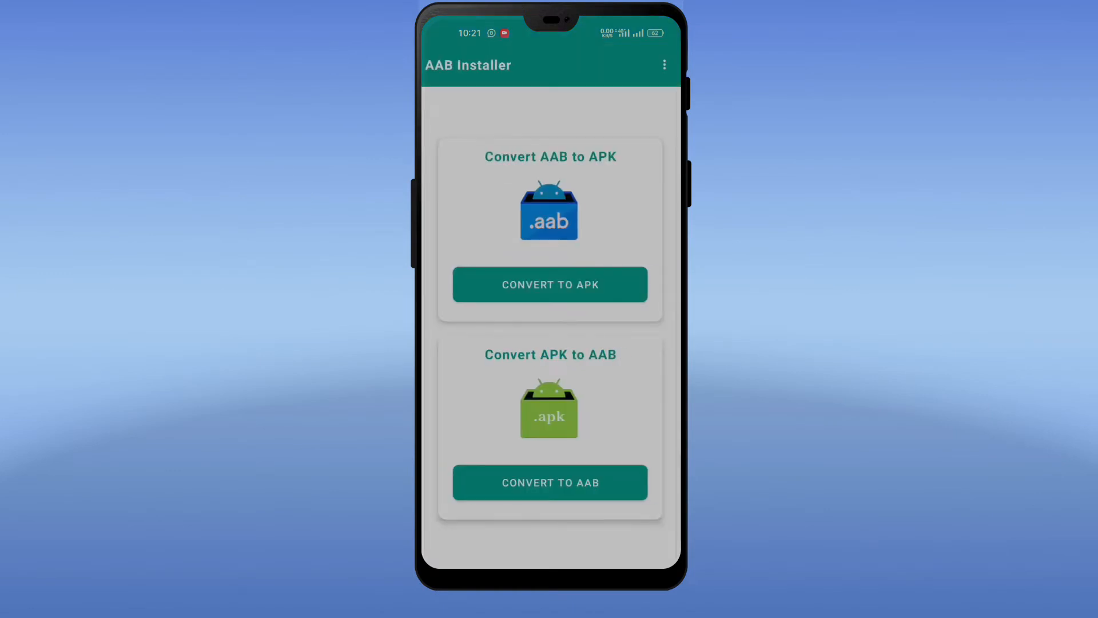
pyautogui.click(550, 284)
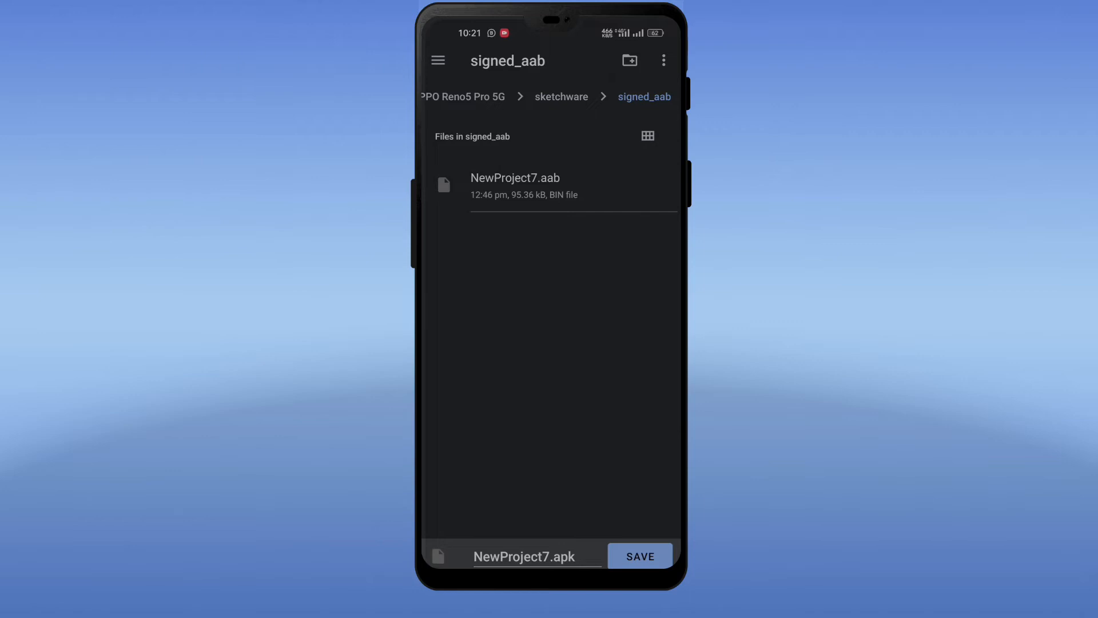
pyautogui.click(532, 556)
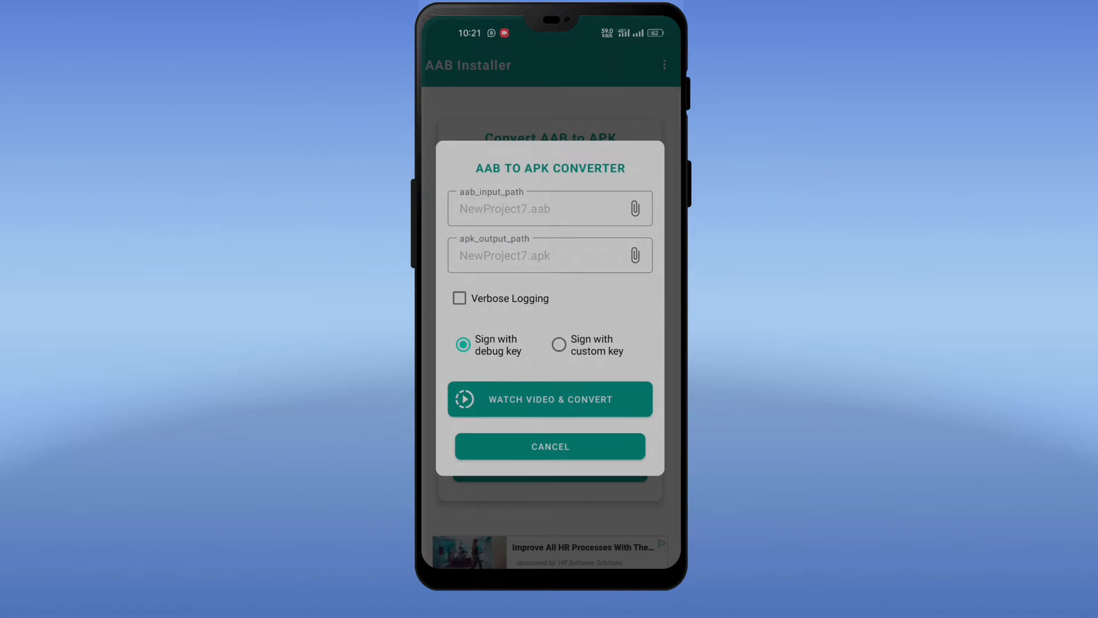
# Convert NewProject7.aab to NewProject7.apk and open its output folder.
pyautogui.click(550, 399)
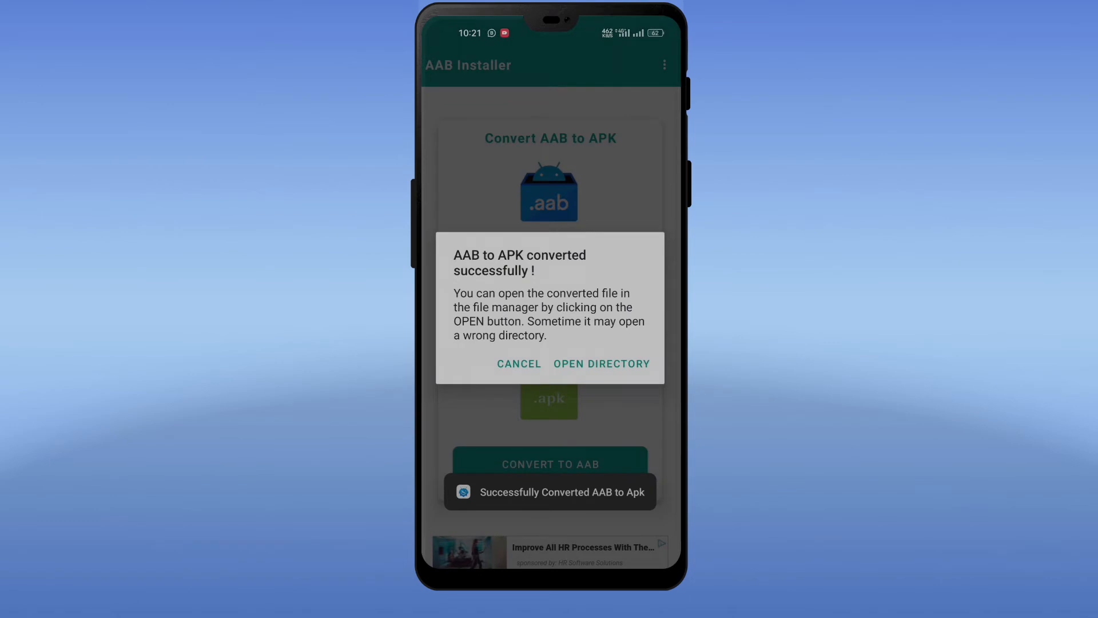
pyautogui.click(519, 364)
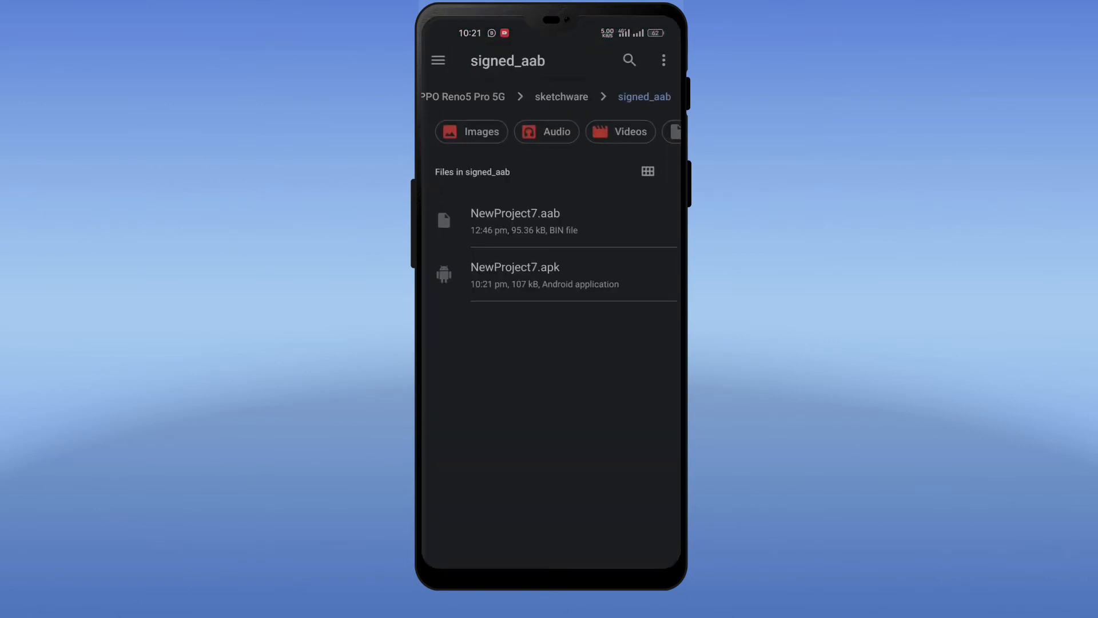
# Install the Tasting Apk app from NewProject7.apk, accepting the unknown-apps warning.
pyautogui.click(515, 273)
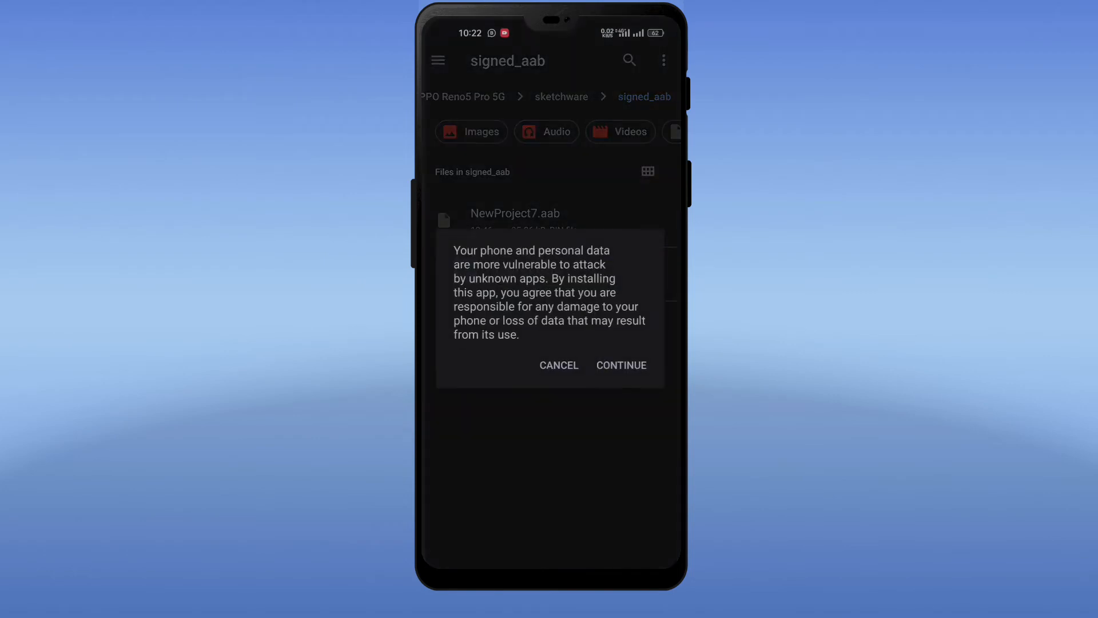
pyautogui.click(620, 365)
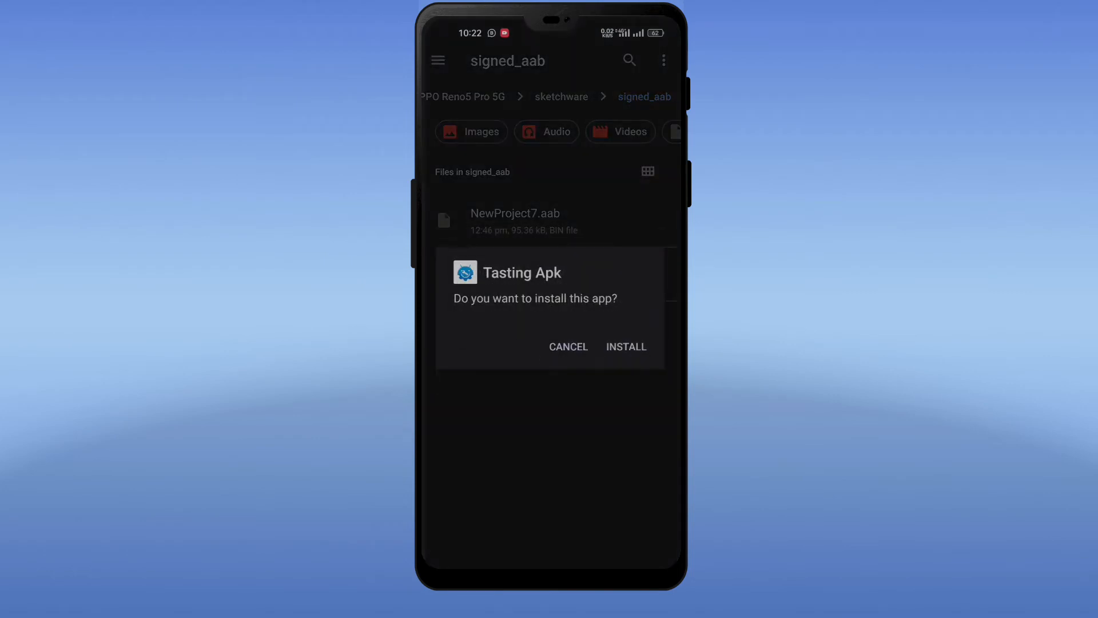
pyautogui.click(626, 347)
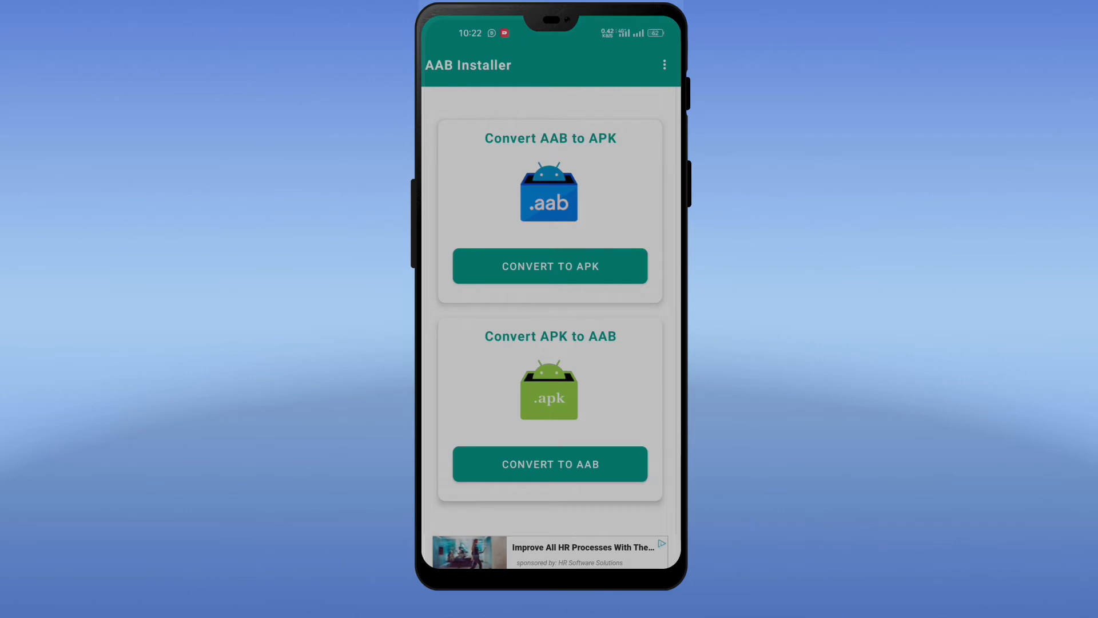
# Set up APK-to-AAB conversion to NewProject8.aab, signed with custom key release_key.jks.
pyautogui.click(550, 464)
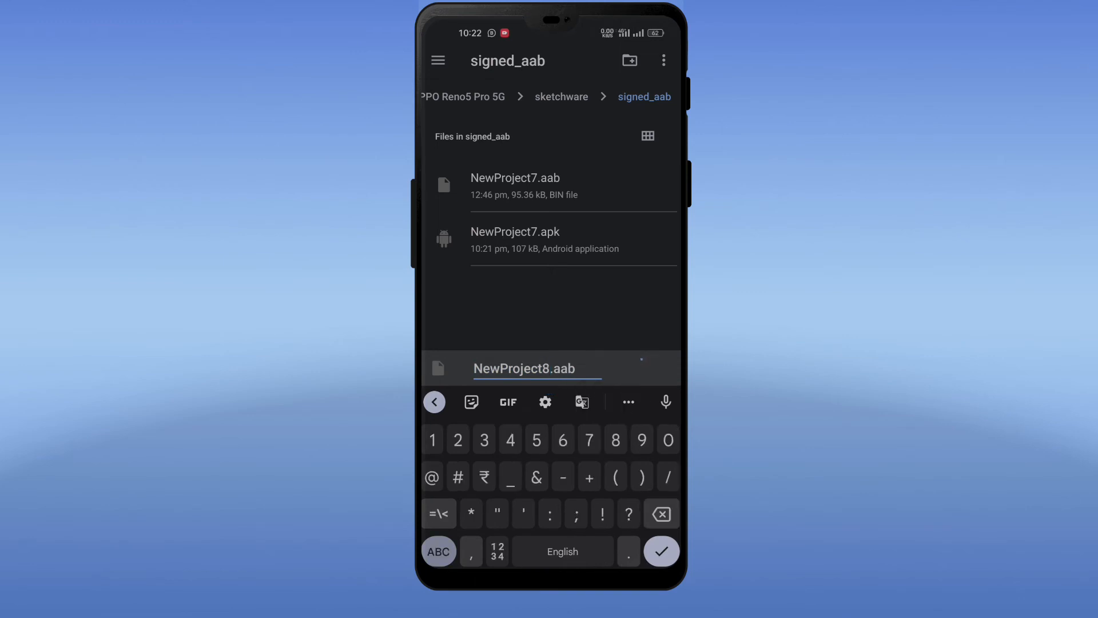
pyautogui.click(659, 552)
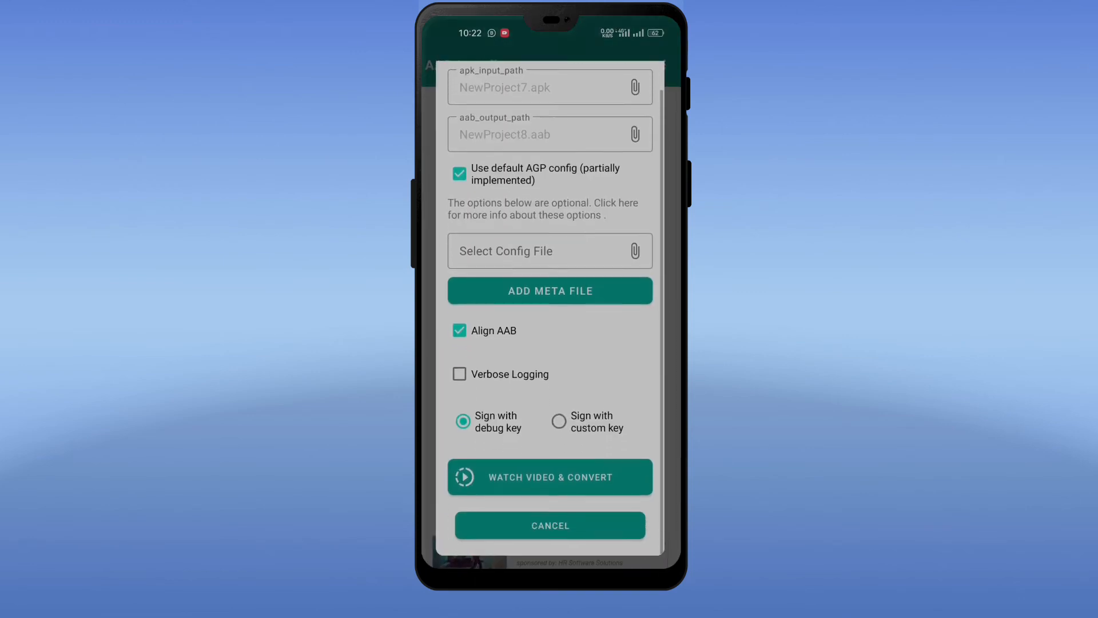
pyautogui.click(559, 420)
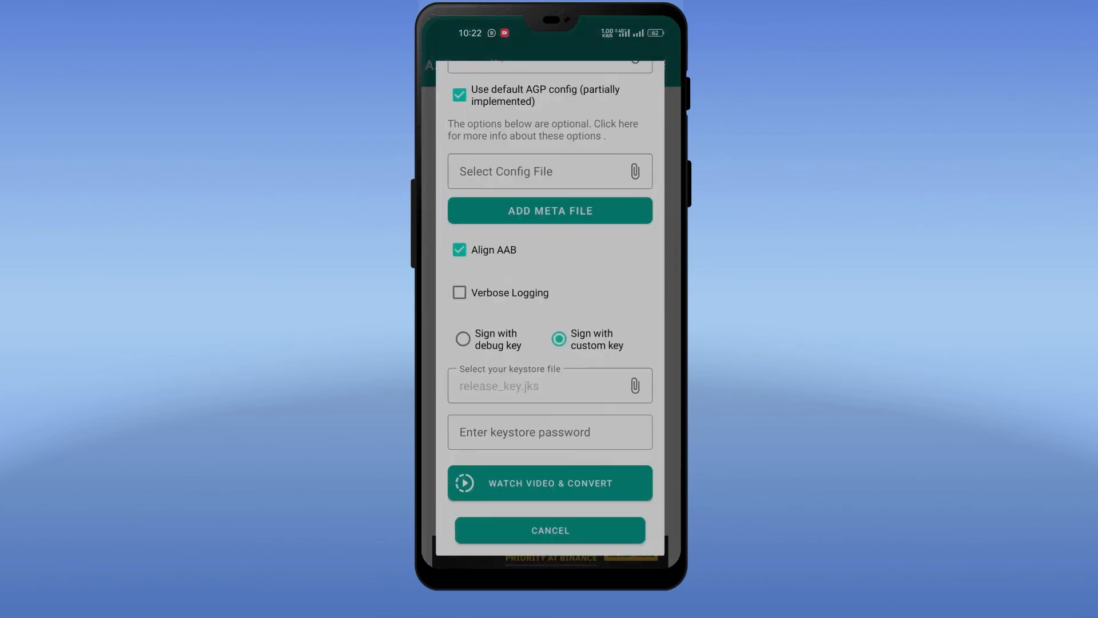
# Enter the keystore and key passwords for the release_key.jks custom key.
pyautogui.write('Releasekey')
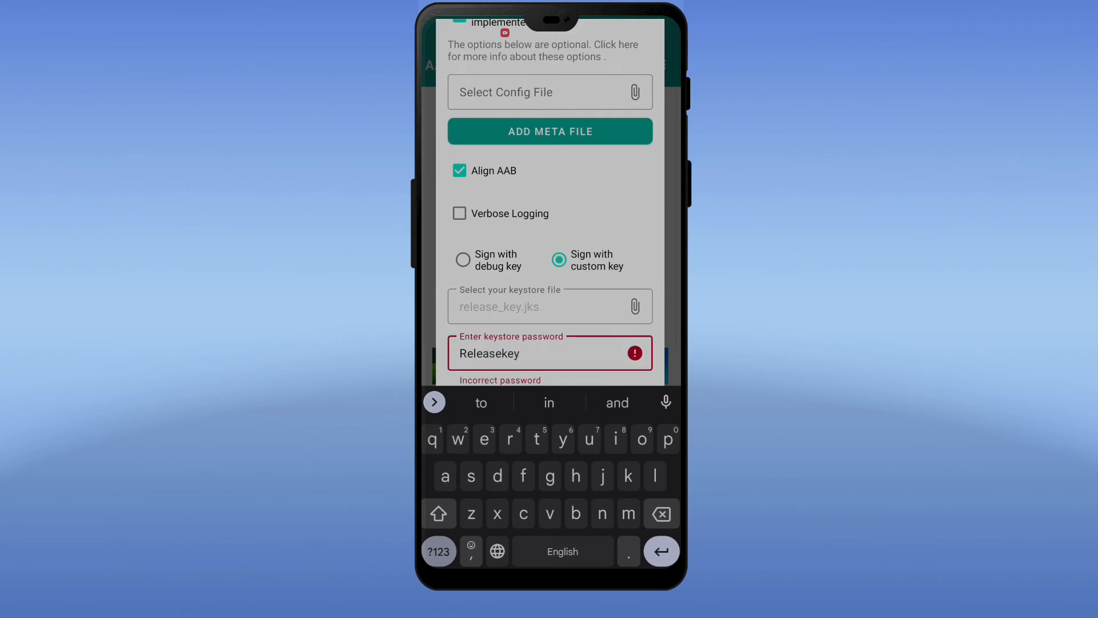
pyautogui.click(549, 353)
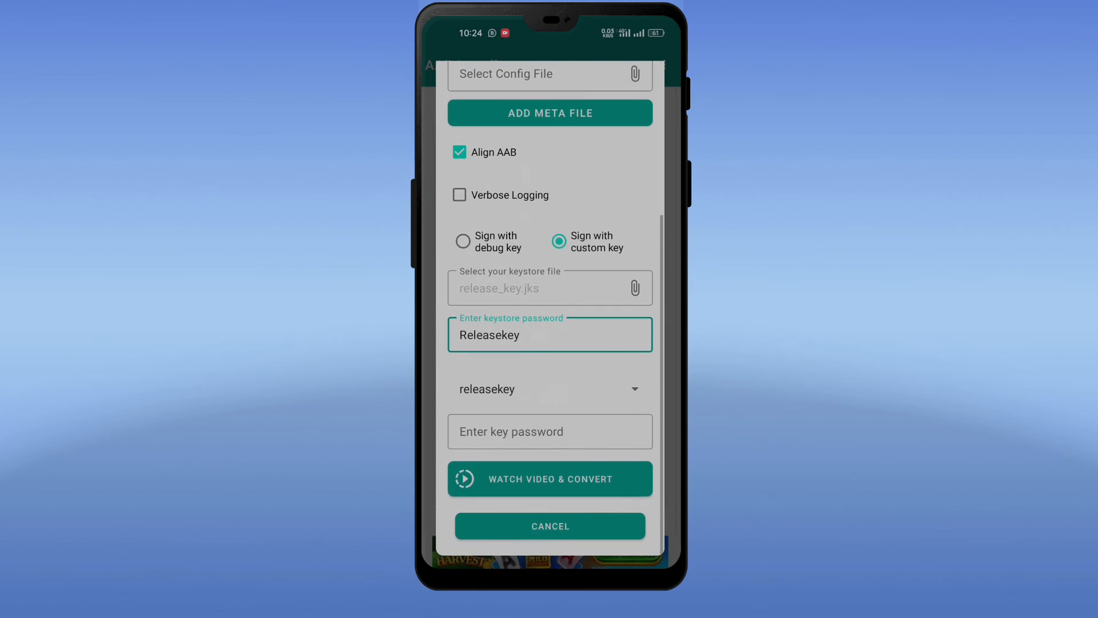
pyautogui.write('Releasekey')
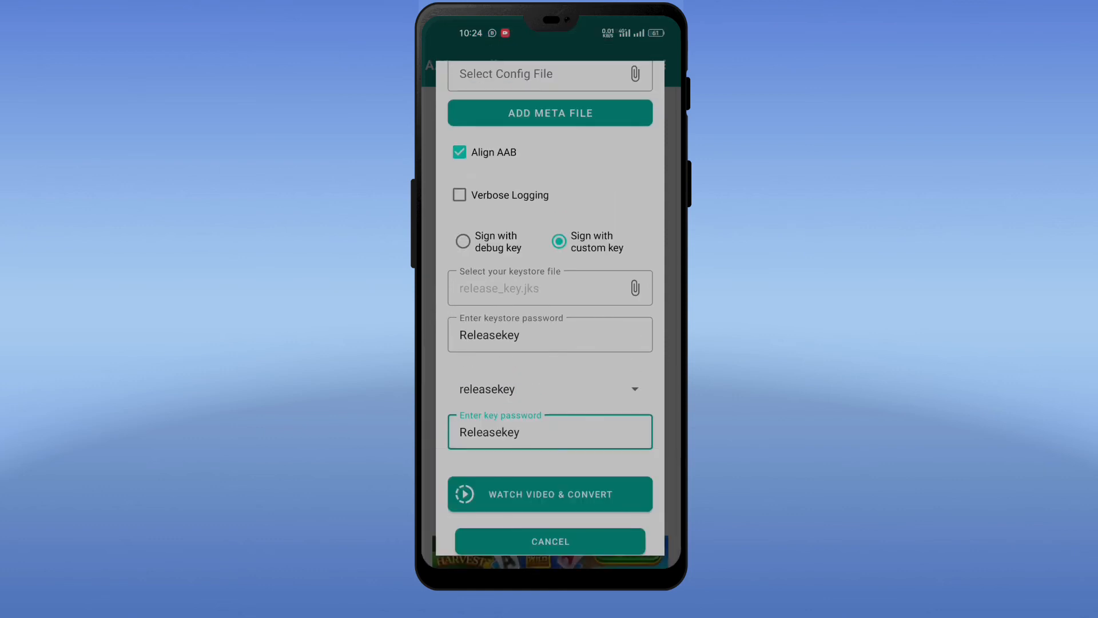
# Convert to NewProject8.aab and open the new file in the signed_aab folder.
pyautogui.click(549, 493)
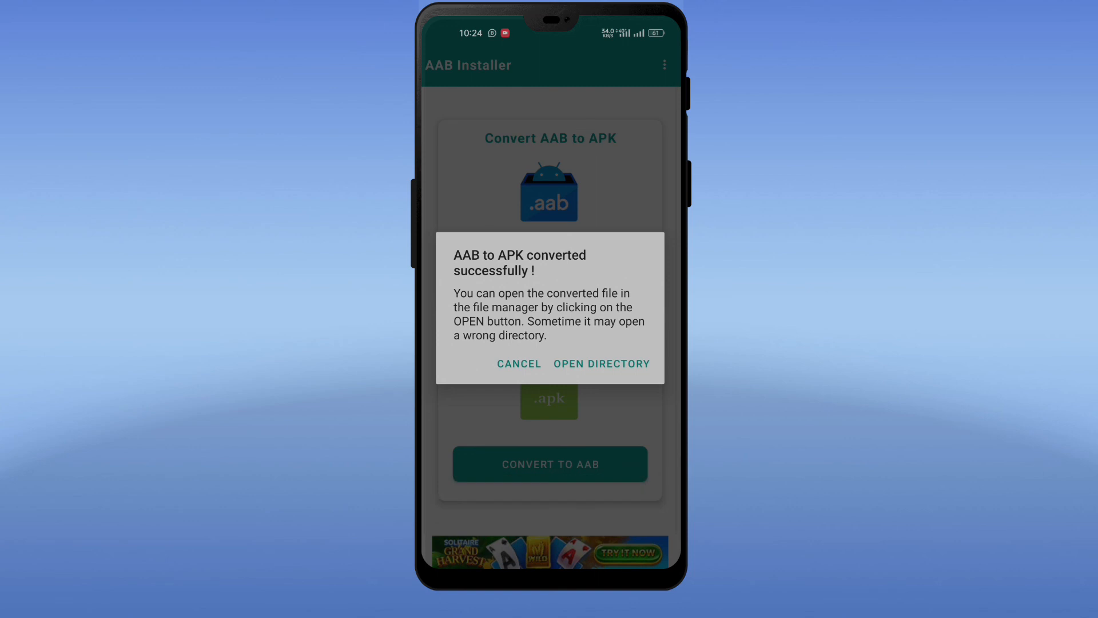
pyautogui.click(601, 364)
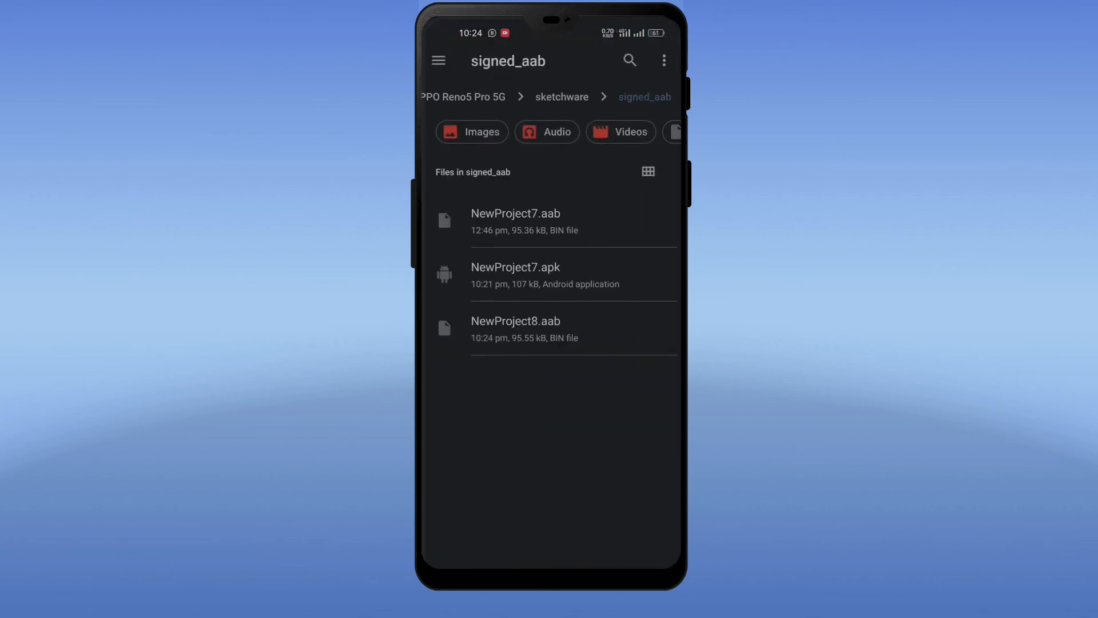
pyautogui.click(515, 329)
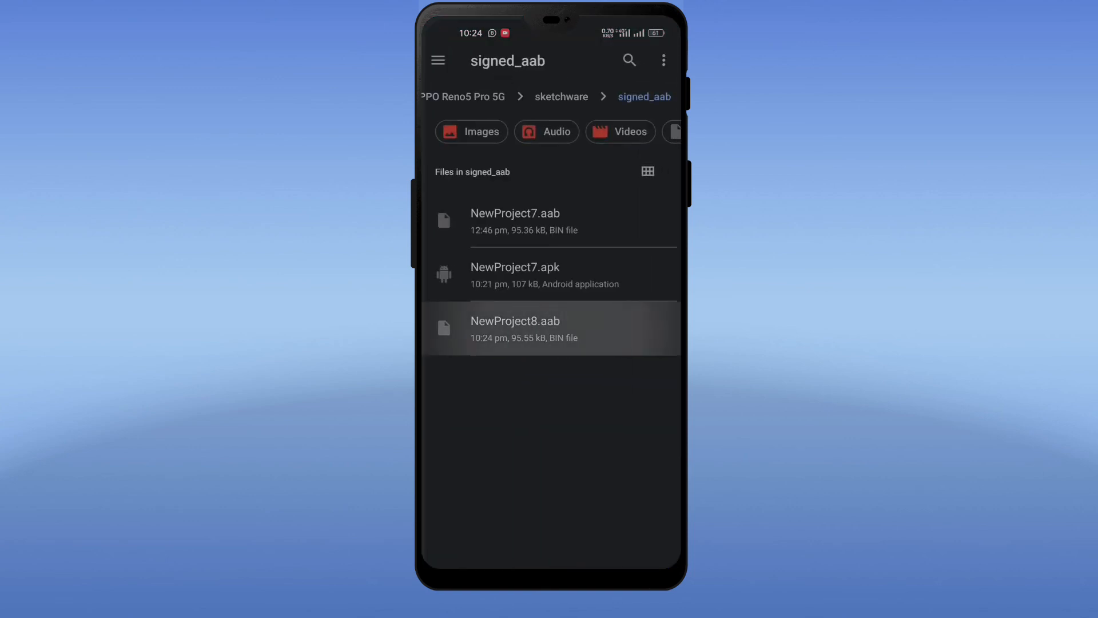